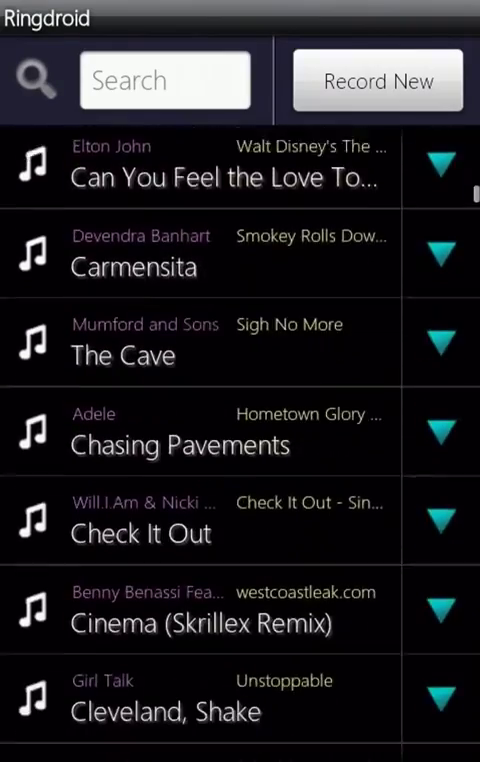
- Filter the song list with the search term "the" to find The Cave
{"action": "scroll", "scroll_direction": "down", "scroll_amount": 3}
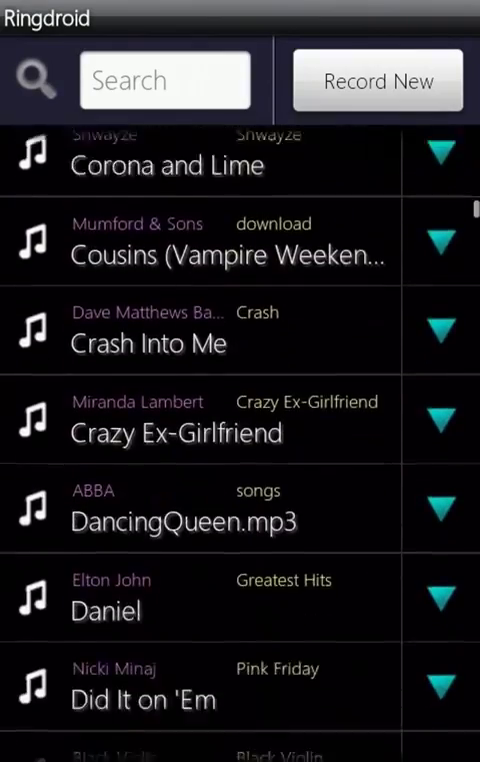
{"action": "type", "text": "the"}
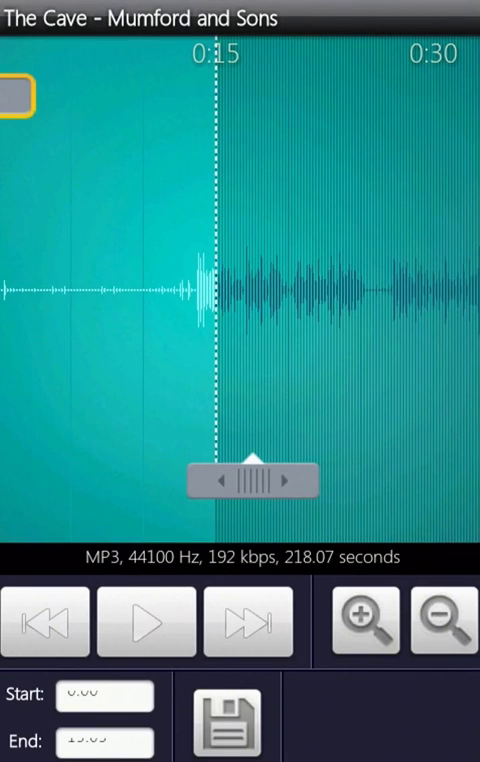
- Move the clip start to about 0:40, preview the trimmed section, then pause playback
{"action": "left_click_drag", "start_coordinate": [250, 478], "coordinate": [316, 478]}
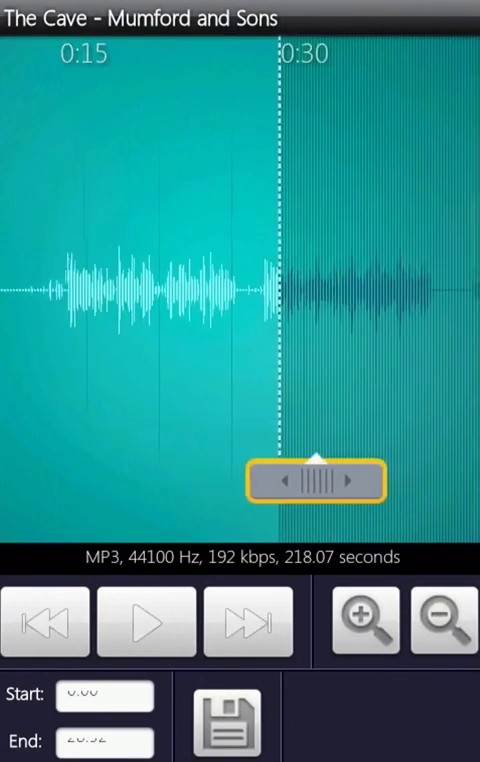
{"action": "left_click_drag", "start_coordinate": [316, 480], "coordinate": [380, 480]}
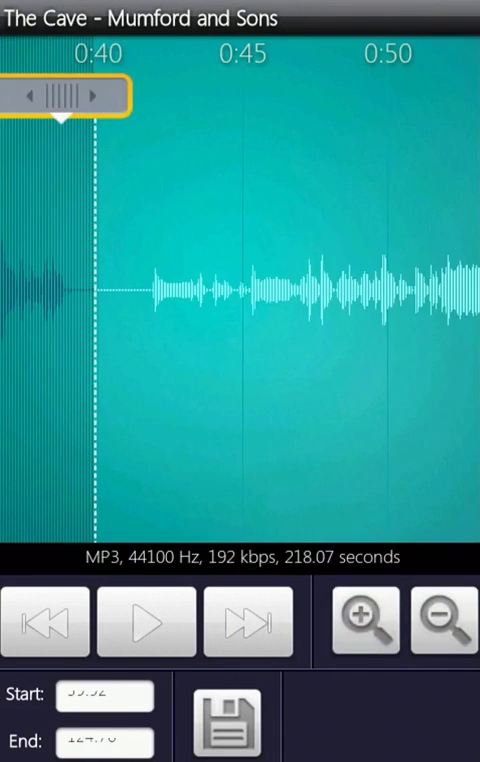
{"action": "left_click", "coordinate": [144, 620]}
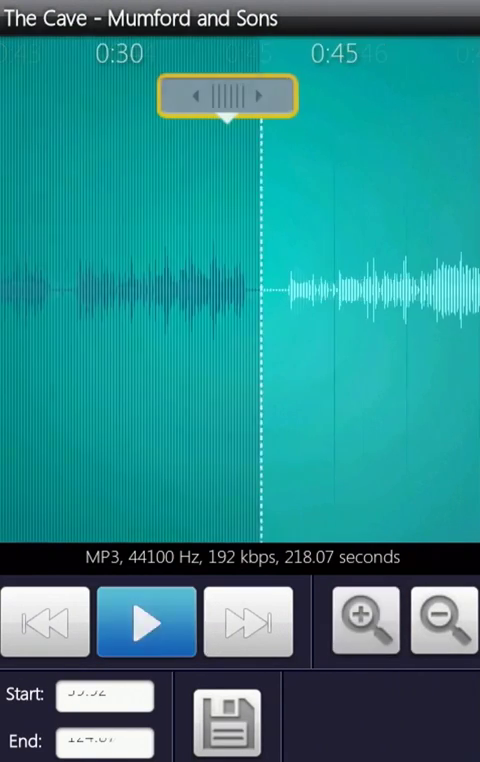
{"action": "left_click", "coordinate": [146, 622]}
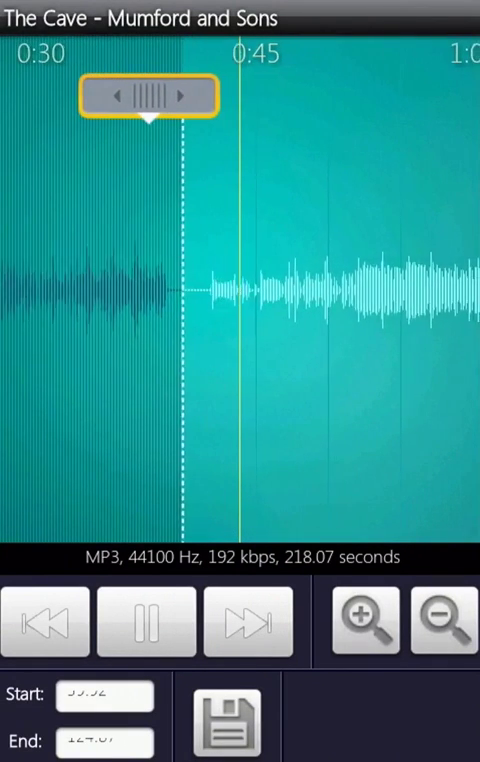
{"action": "left_click", "coordinate": [228, 720]}
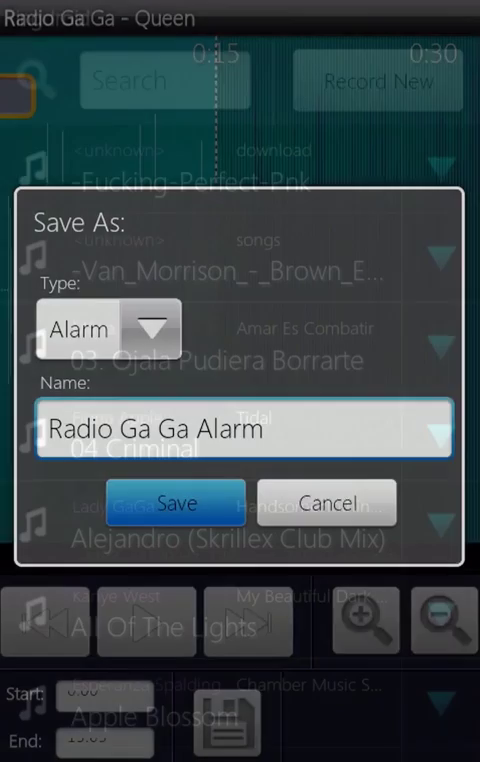
- Save the clip as an alarm named Radio Ga Ga Alarm and begin a new voice recording
{"action": "left_click", "coordinate": [172, 502]}
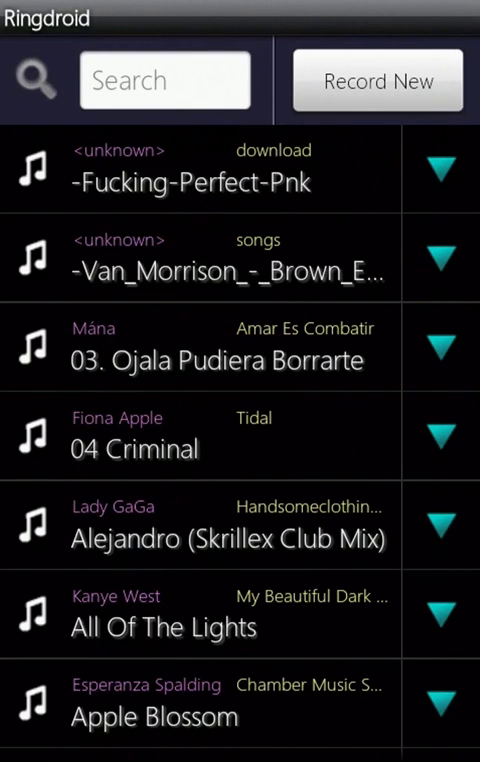
{"action": "left_click", "coordinate": [376, 80]}
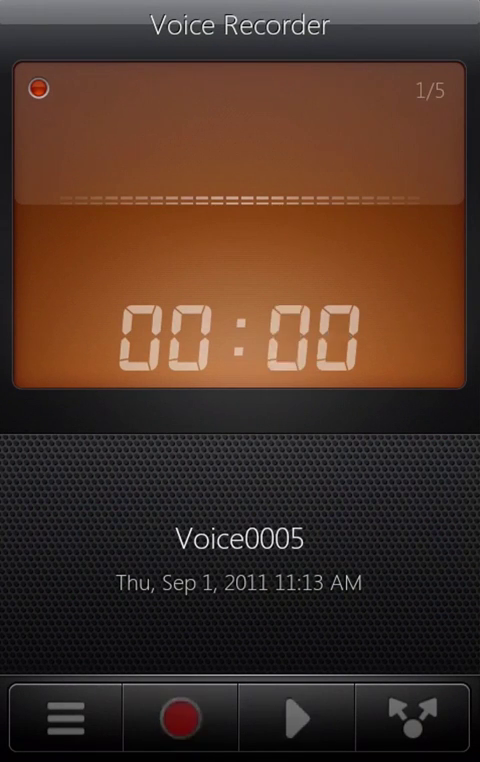
- Record a short voice clip and stop it, ready to save
{"action": "left_click", "coordinate": [184, 718]}
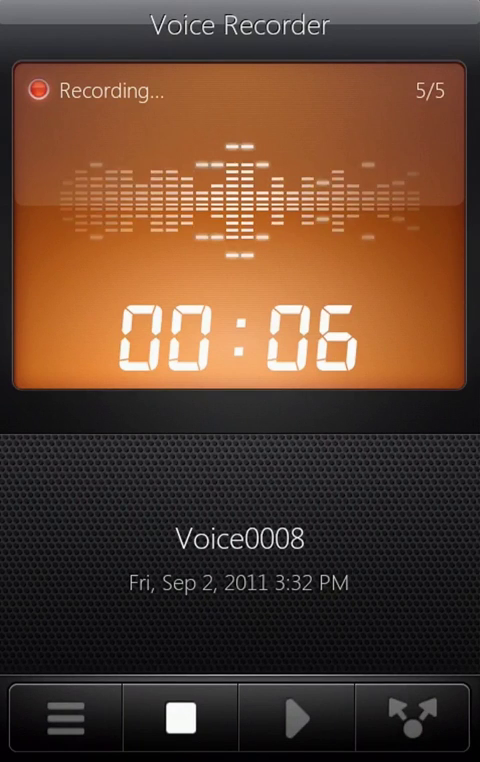
{"action": "left_click", "coordinate": [176, 716]}
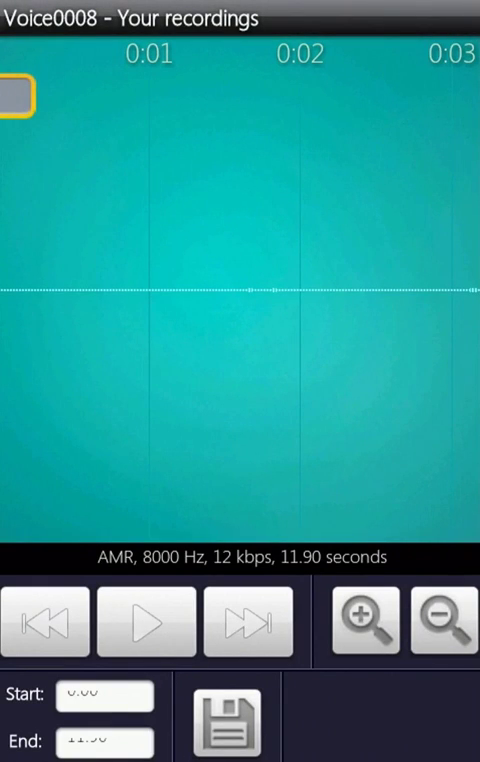
{"action": "left_click", "coordinate": [228, 720]}
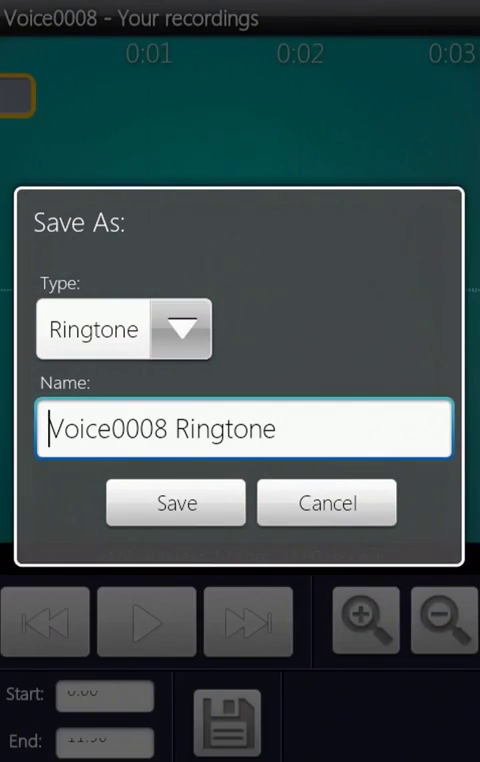
- Save the clip as Voice0008 Ringtone, dismiss the confirmation, and bring up sharing options
{"action": "left_click", "coordinate": [172, 502]}
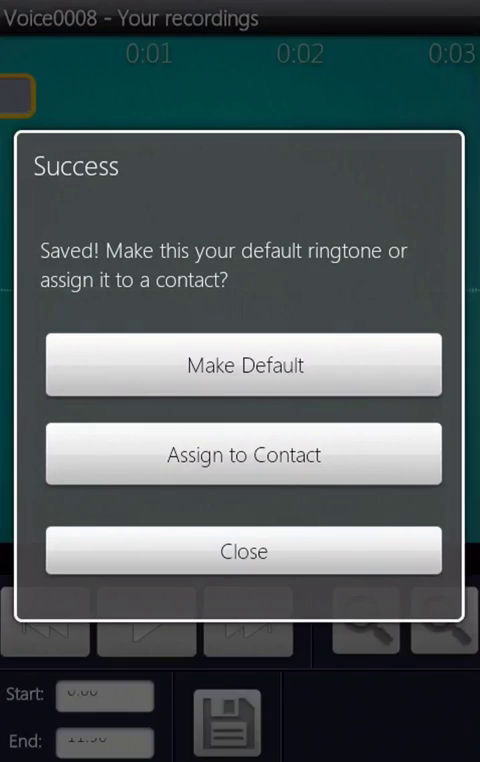
{"action": "left_click", "coordinate": [242, 552]}
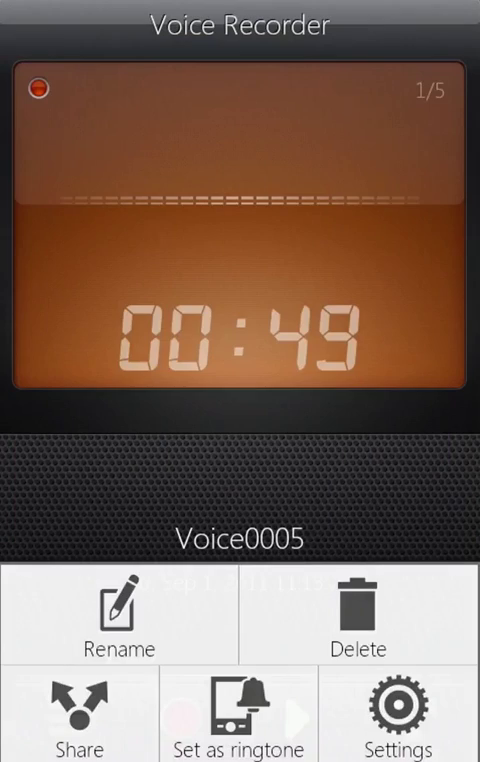
{"action": "left_click", "coordinate": [76, 718]}
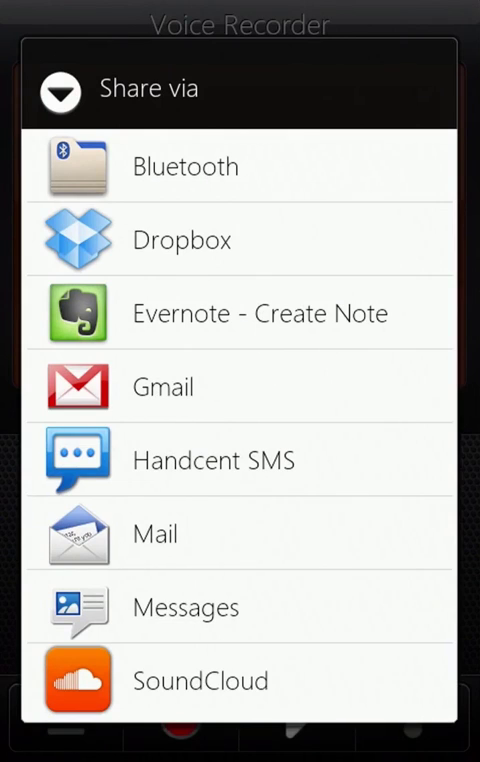